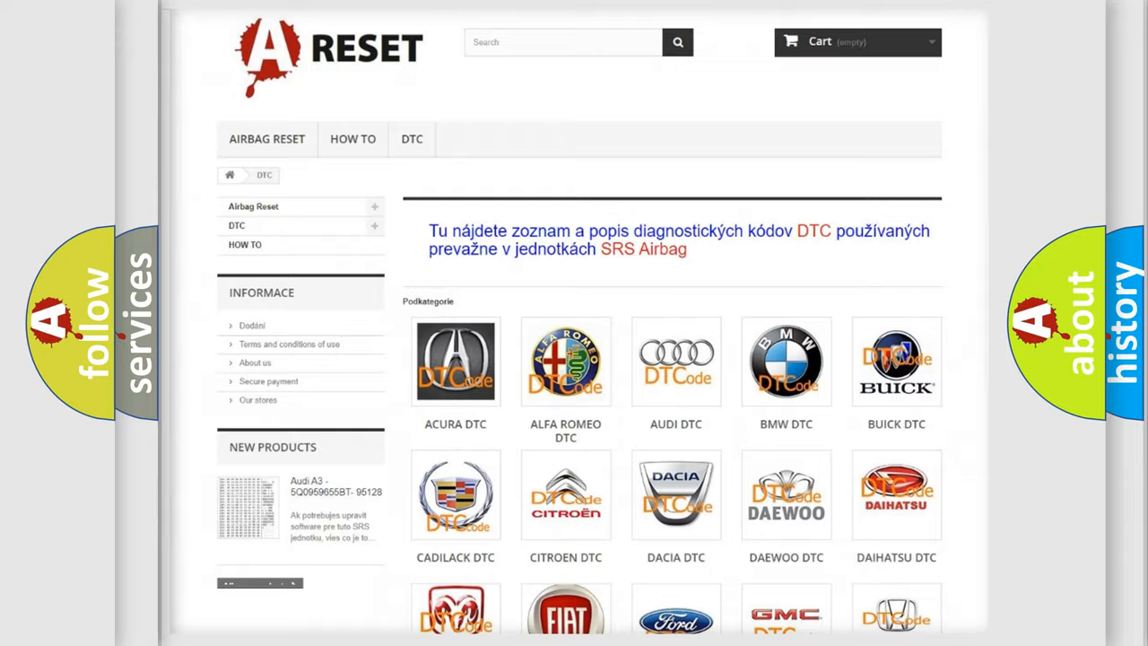
- Scroll the brand grid to the Saturn DTC tile and browse Saturn's airbag code list
{"action": "scroll", "scroll_direction": "down", "scroll_amount": 3}
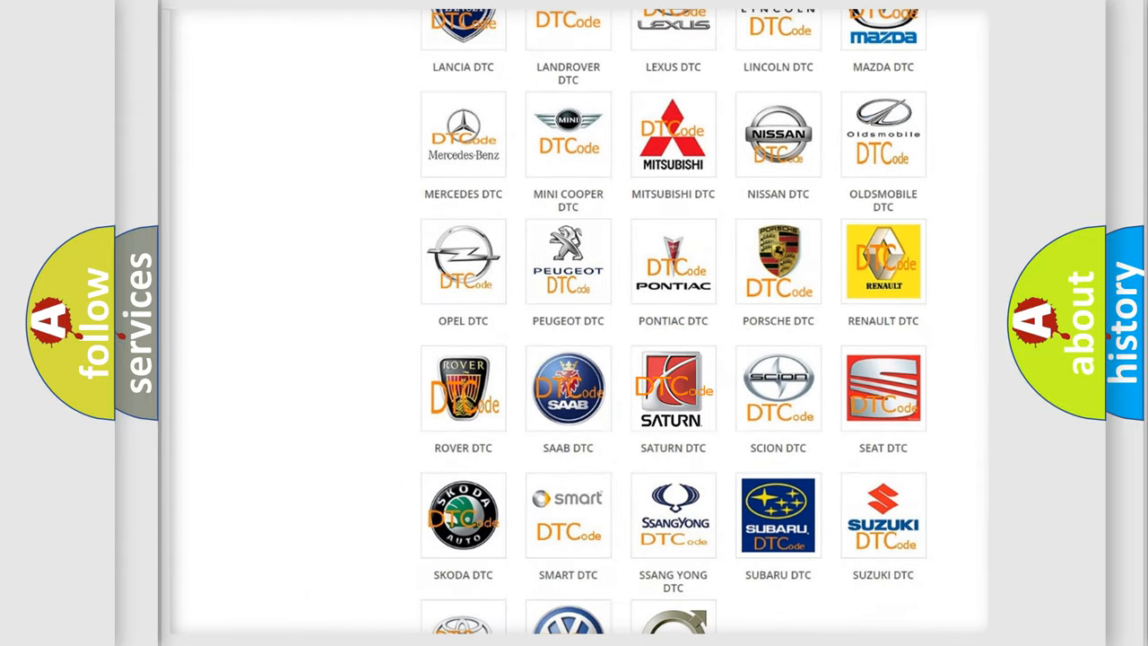
{"action": "left_click", "coordinate": [672, 388]}
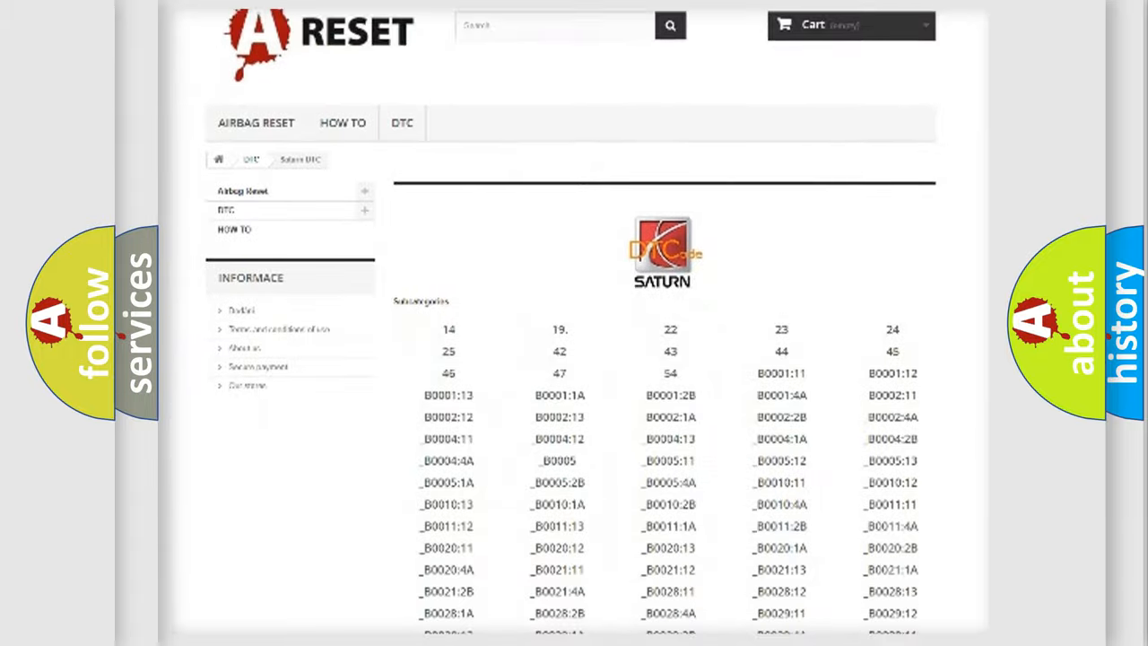
{"action": "scroll", "scroll_direction": "down", "scroll_amount": 3}
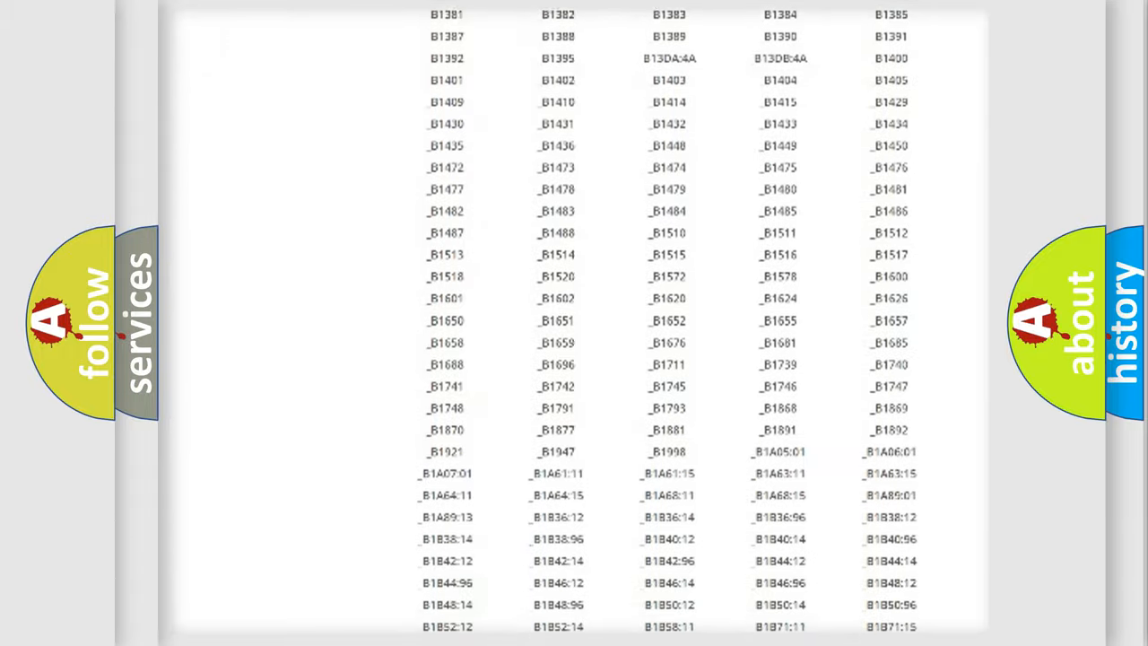